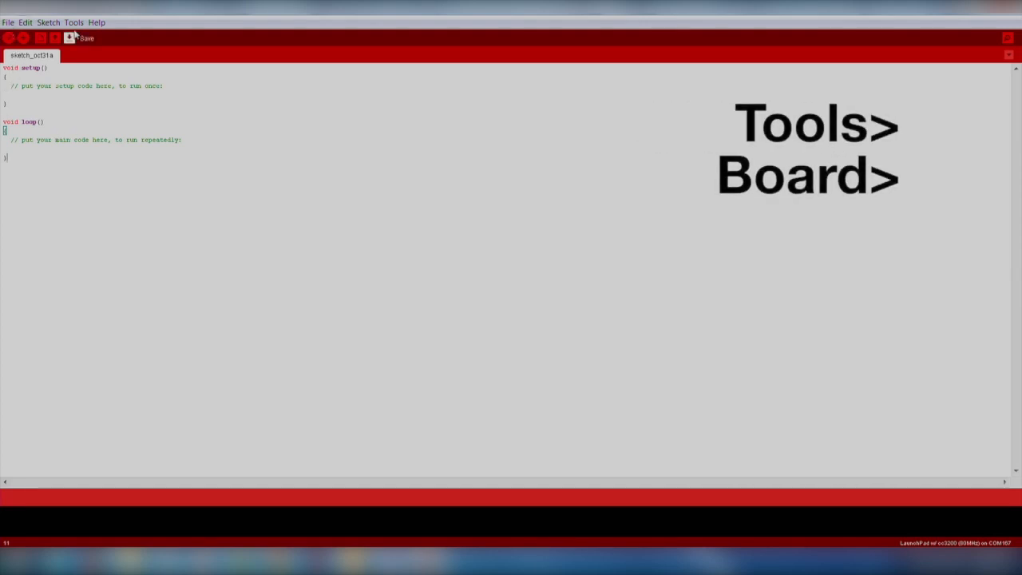
Step: Choose LaunchPad w/ cc3200 (80MHz) as the target board
click(74, 22)
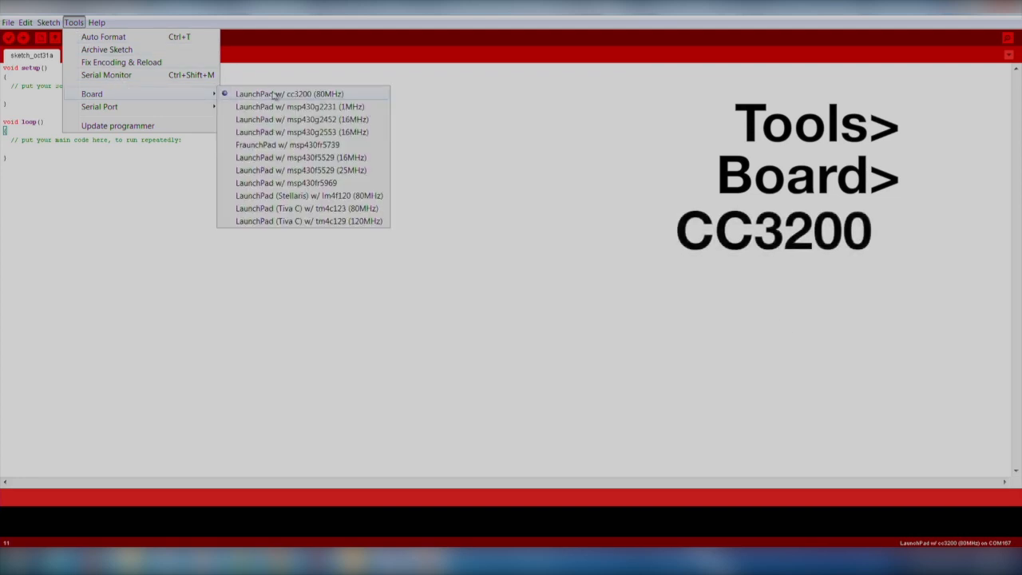
mouse_move(99, 106)
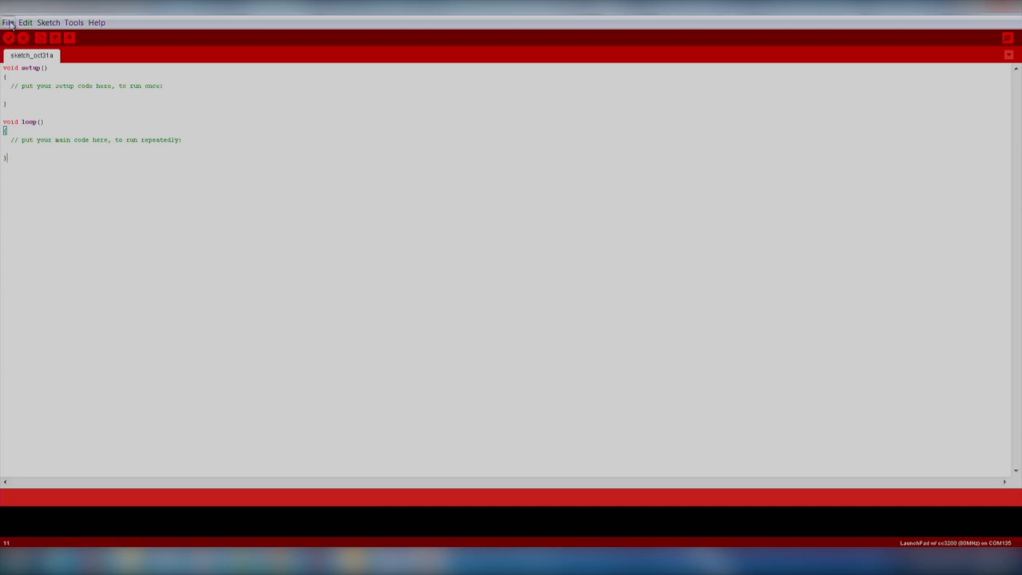
Step: Load the Blink example from 1.Basics onto the CC3200 board
click(26, 22)
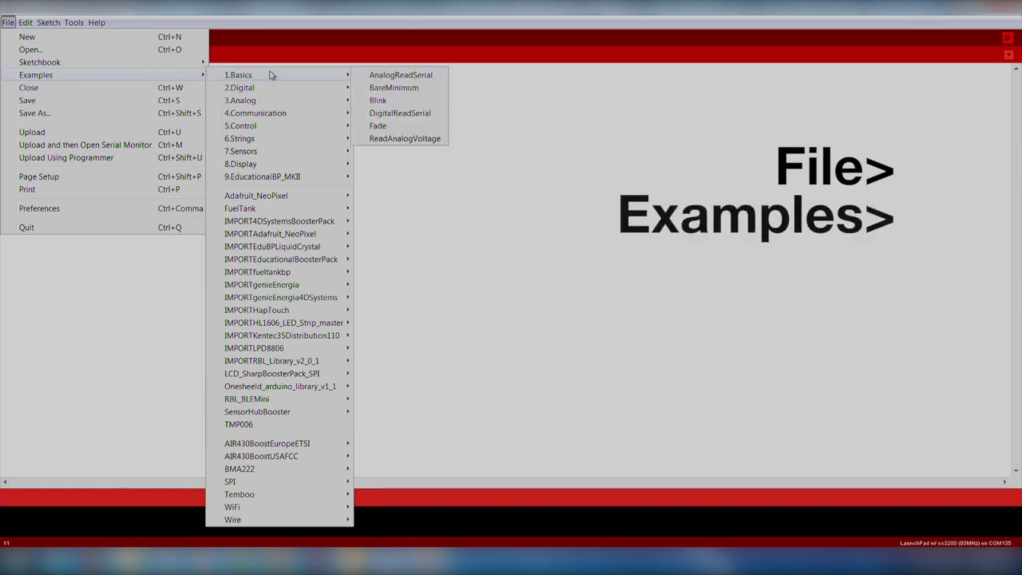
click(376, 99)
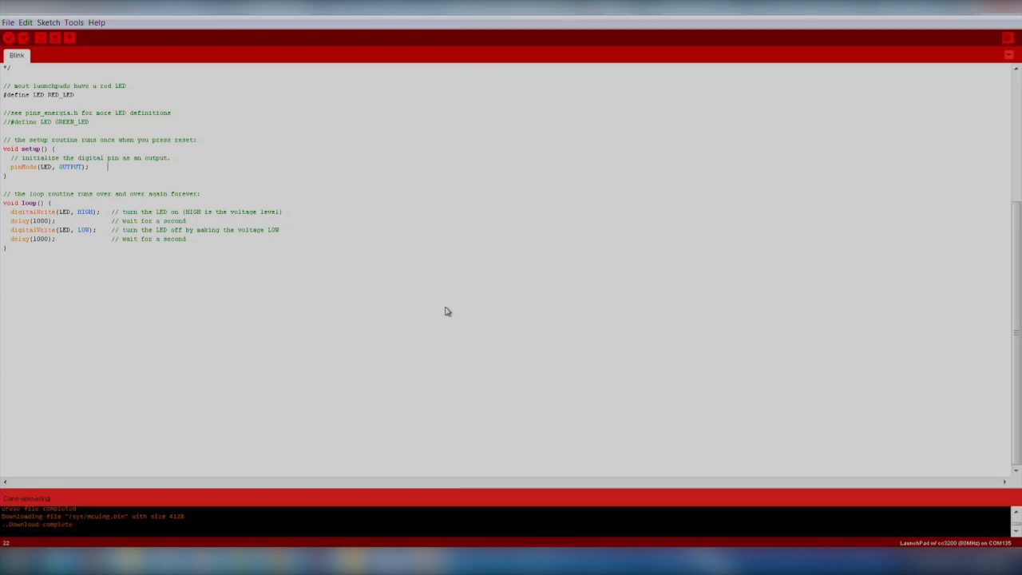
mouse_move(435, 319)
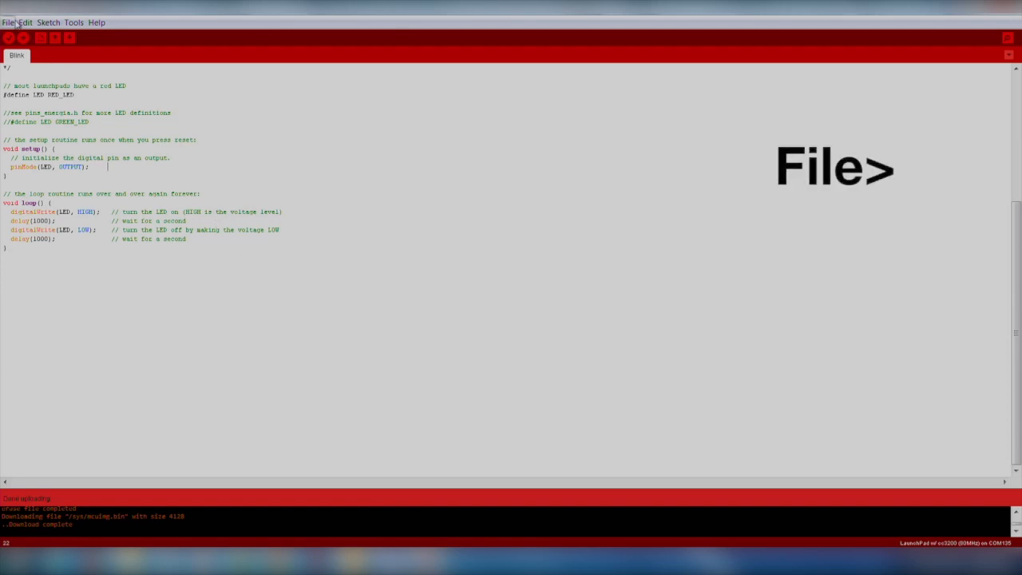
Step: Bring up the SimpleWebServerWiFi example from the WiFi examples
click(8, 22)
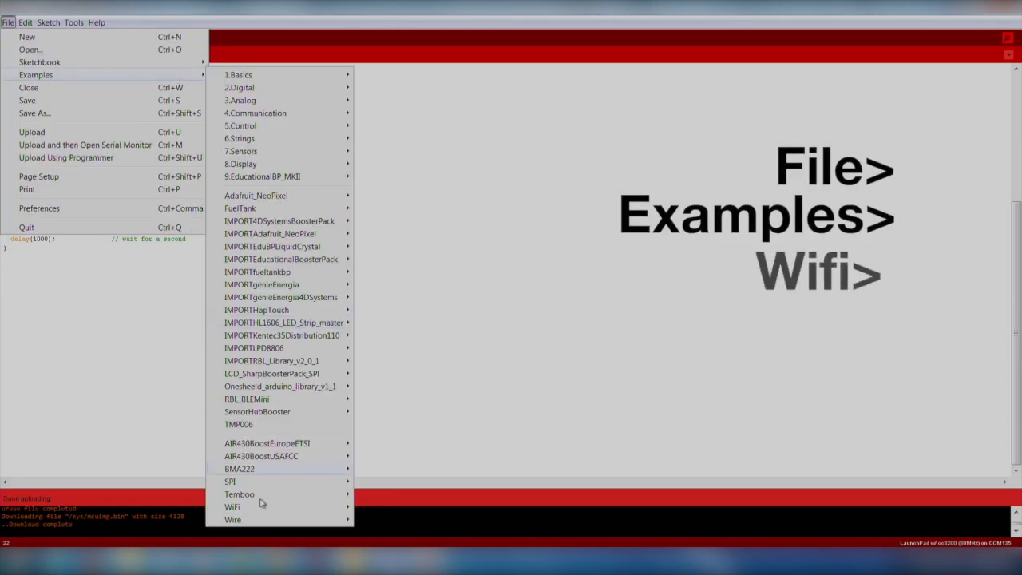
mouse_move(233, 506)
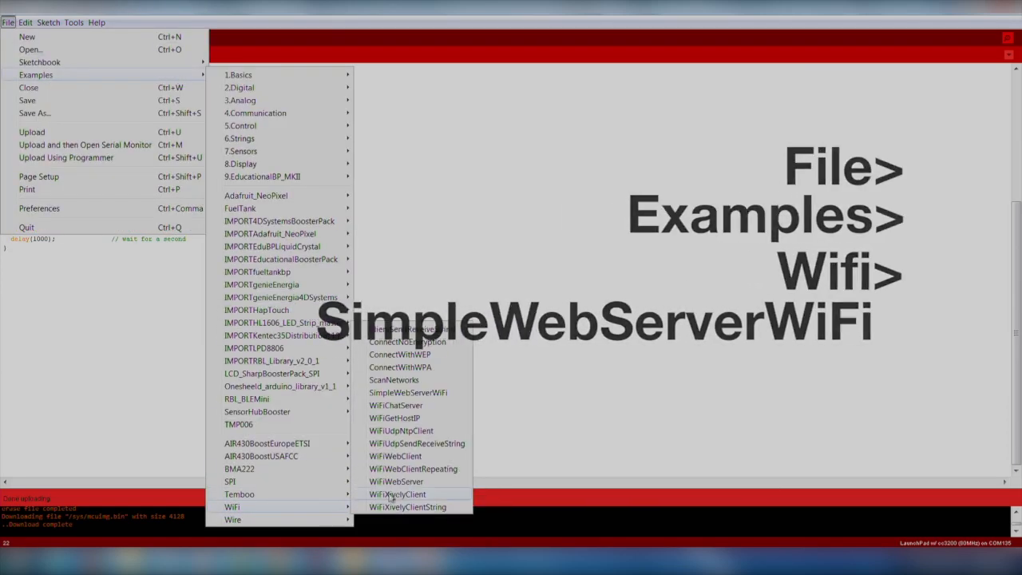
click(409, 393)
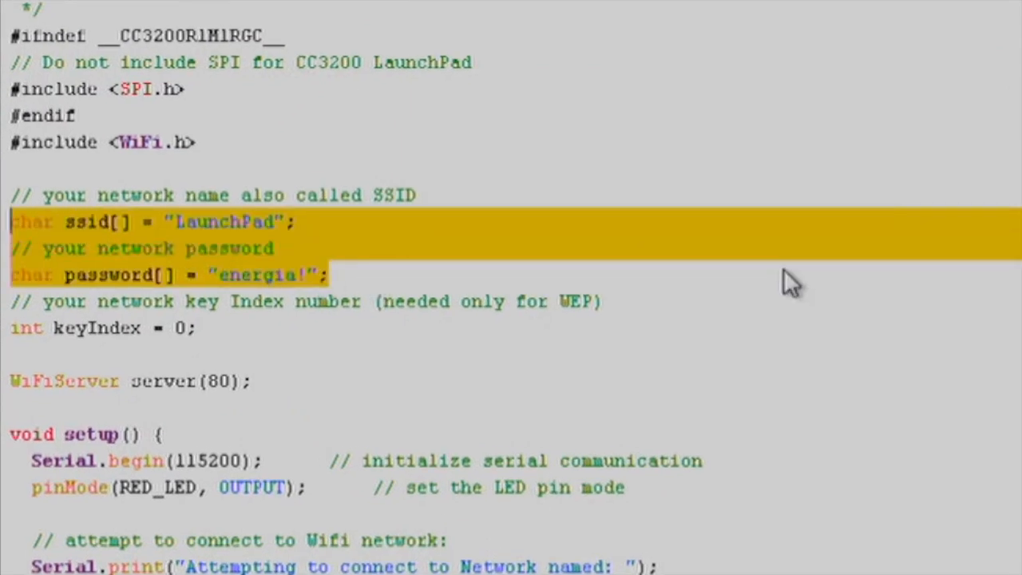
click(329, 275)
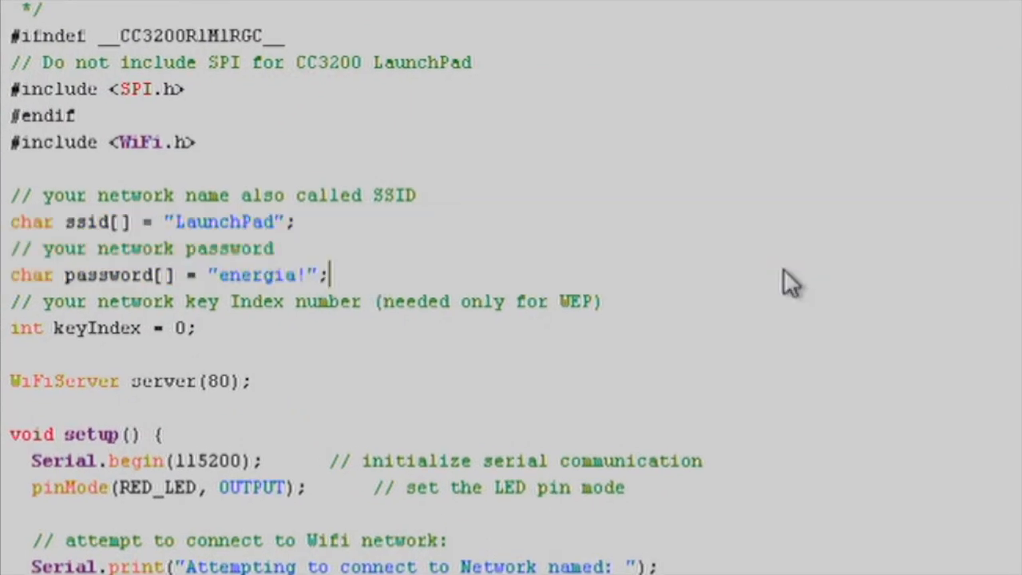
scroll(down, 3)
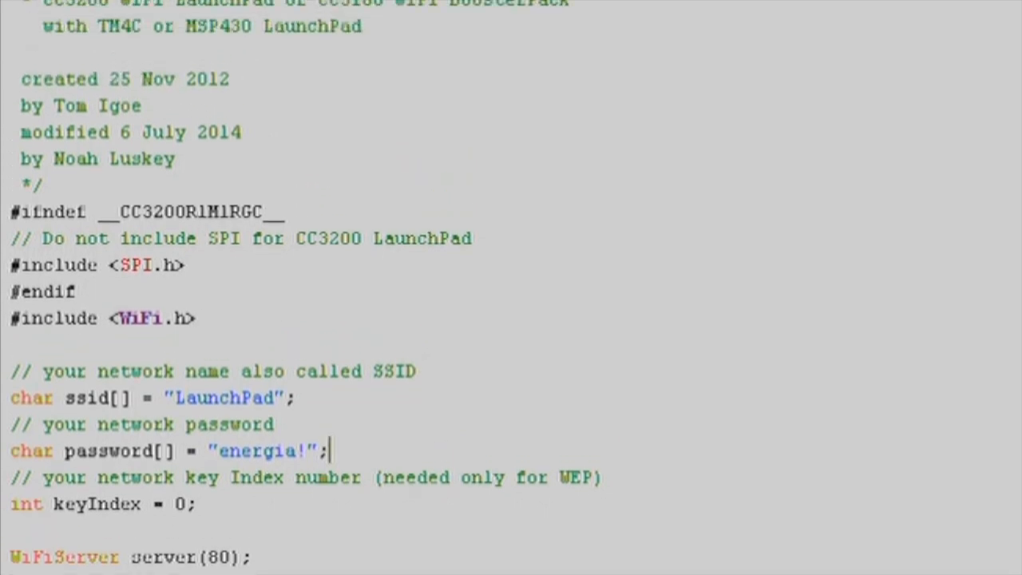
scroll(down, 3)
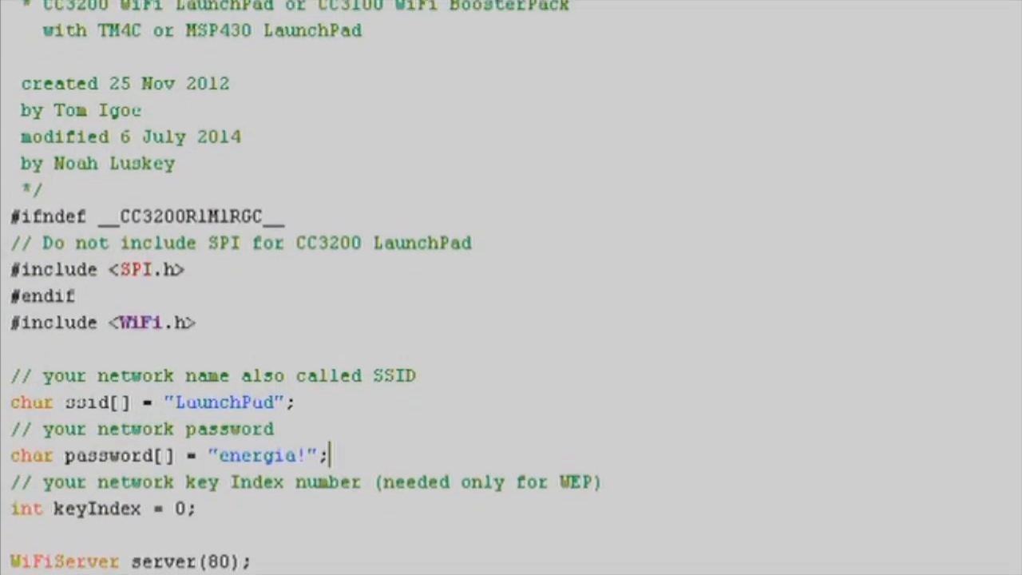
double_click(143, 282)
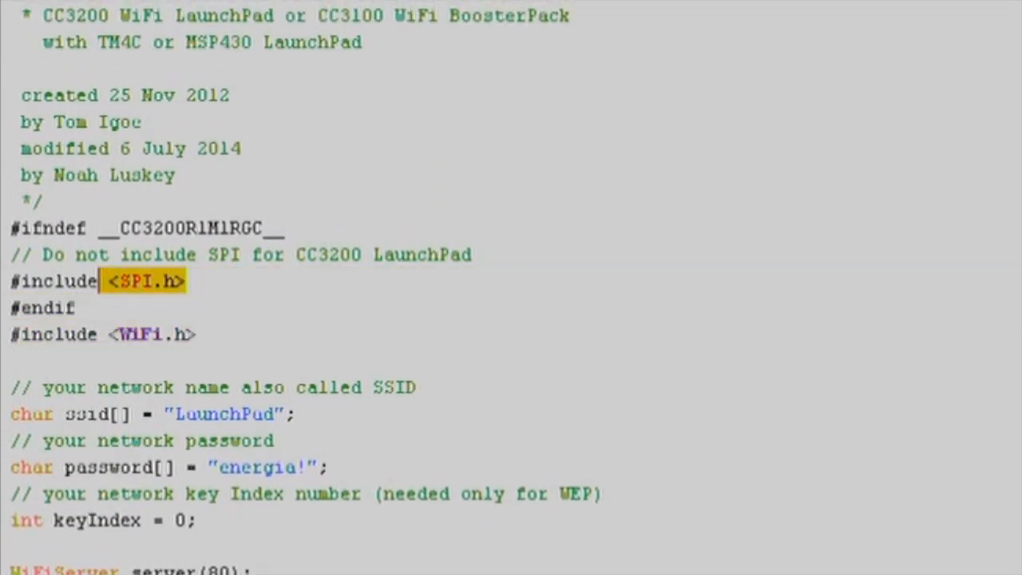
scroll(down, 3)
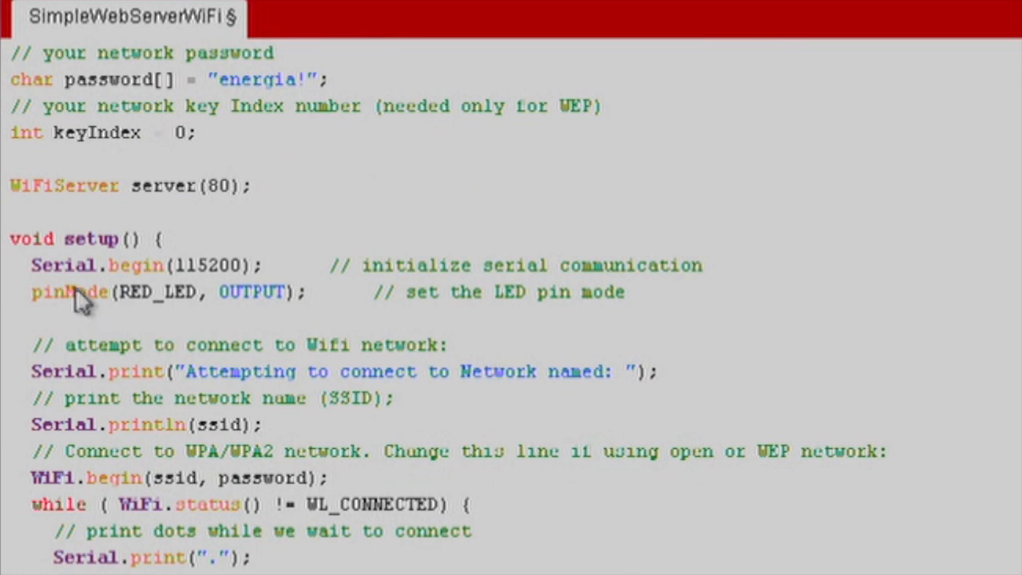
Step: Review the serial and LED pin setup lines, then scroll through the client-handling loop code
drag(32, 265, 296, 290)
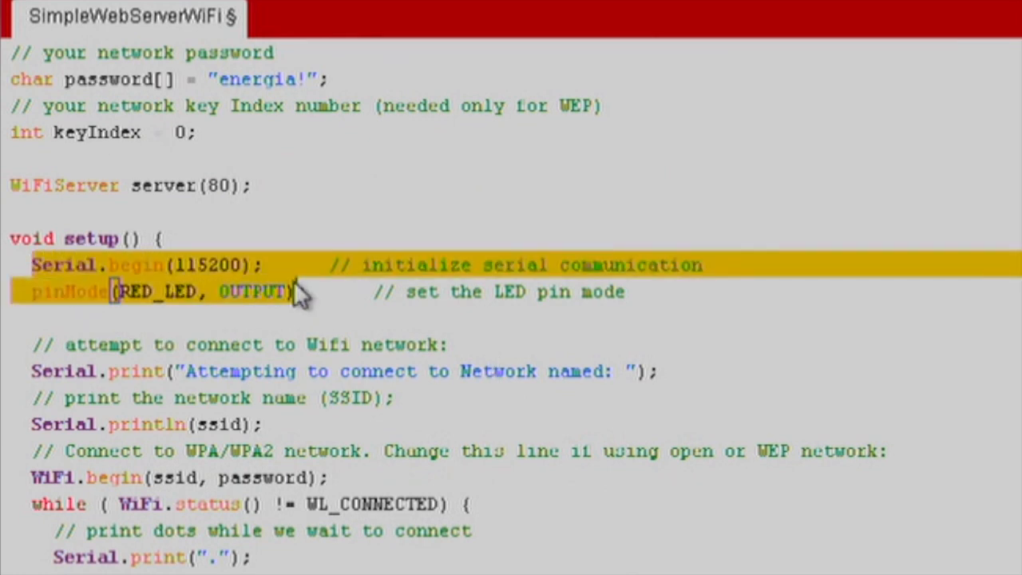
scroll(down, 3)
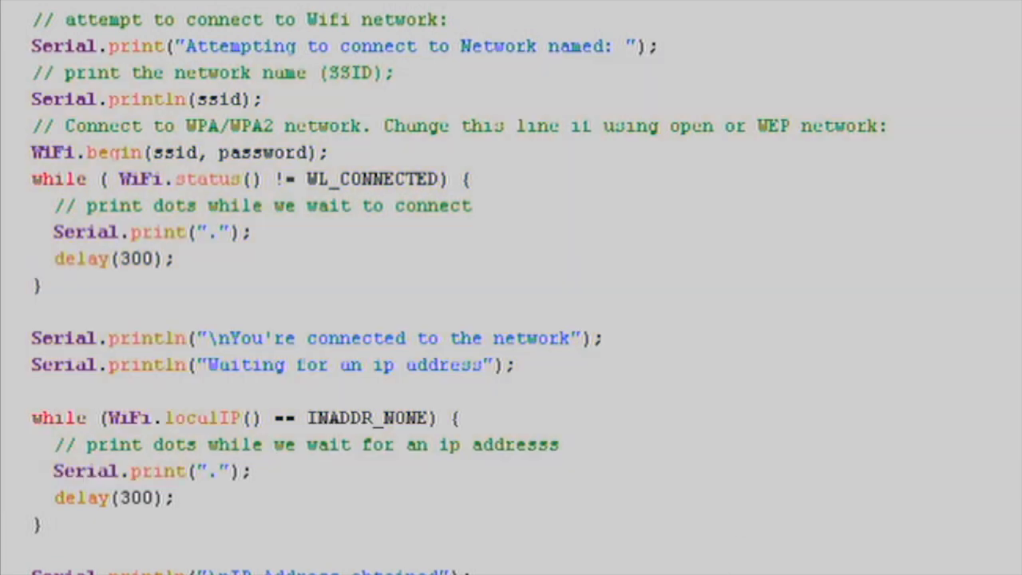
scroll(down, 3)
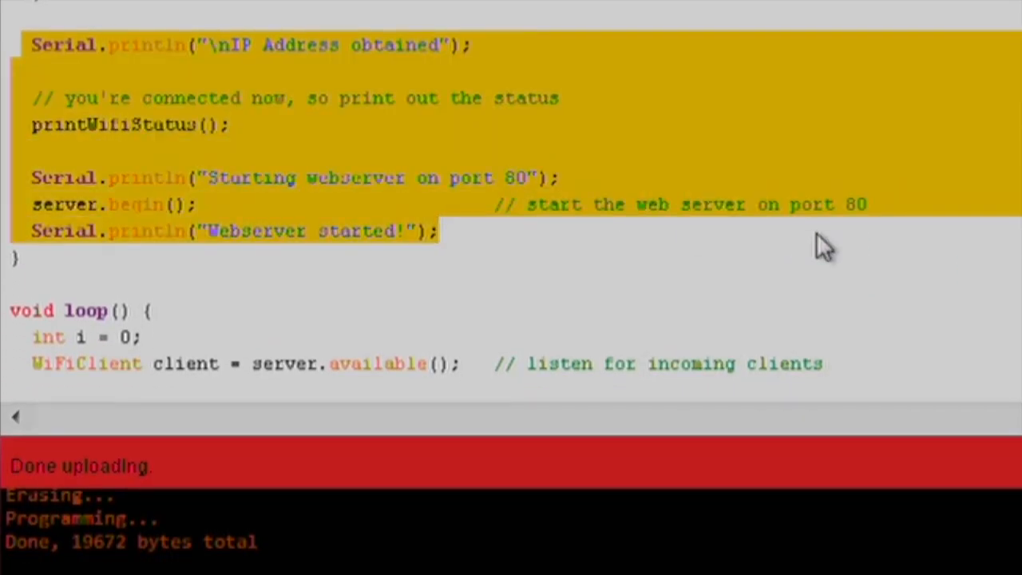
click(19, 257)
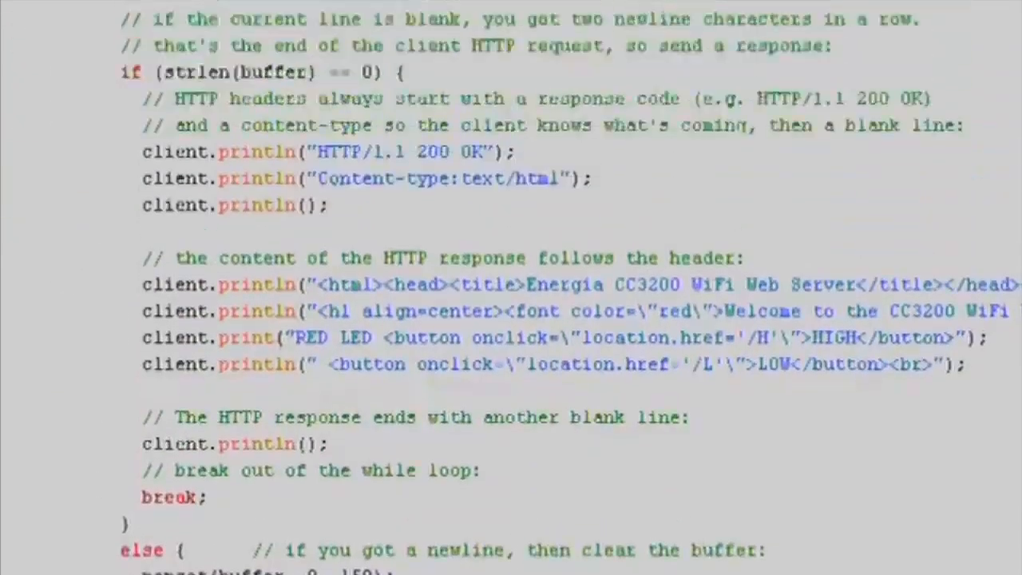
scroll(up, 3)
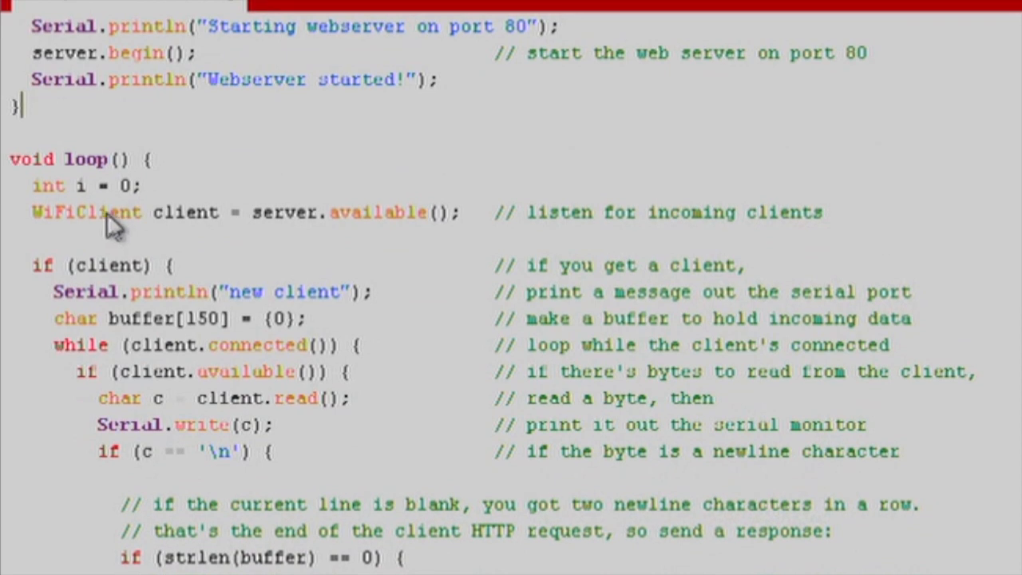
Step: Review the client connection loop while requests arrive in the serial monitor
drag(153, 214, 460, 214)
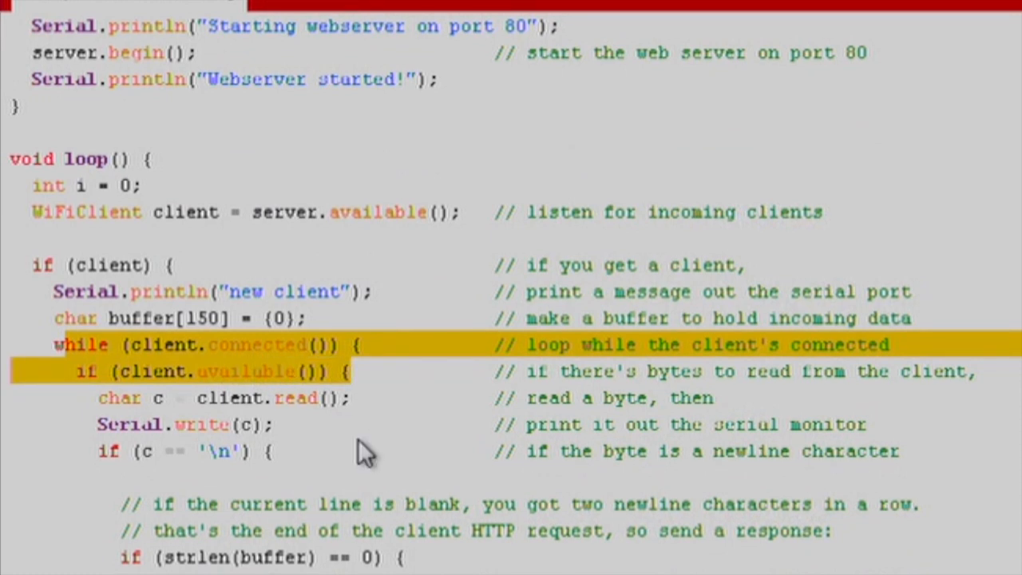
mouse_move(312, 482)
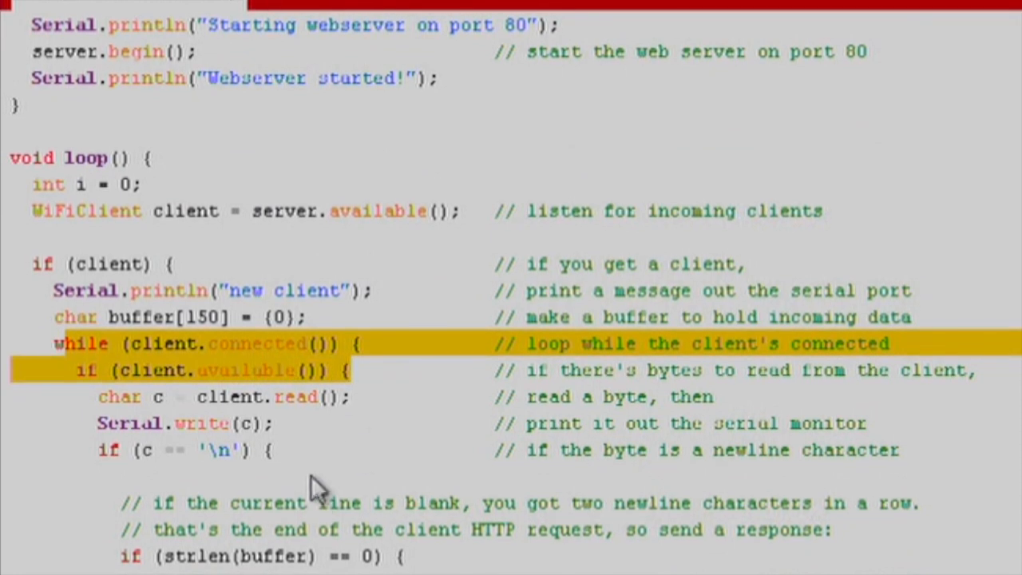
scroll(down, 3)
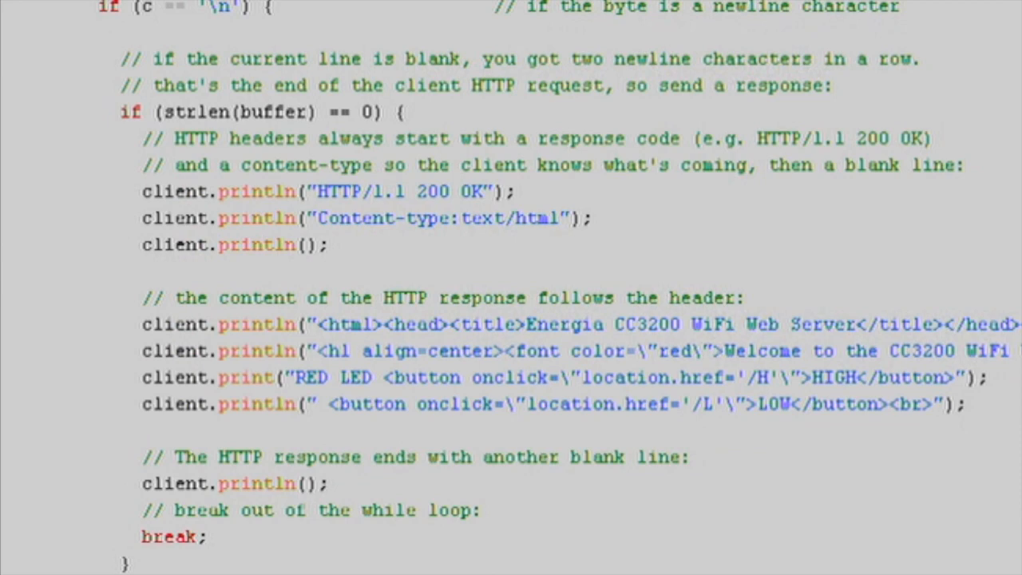
scroll(down, 3)
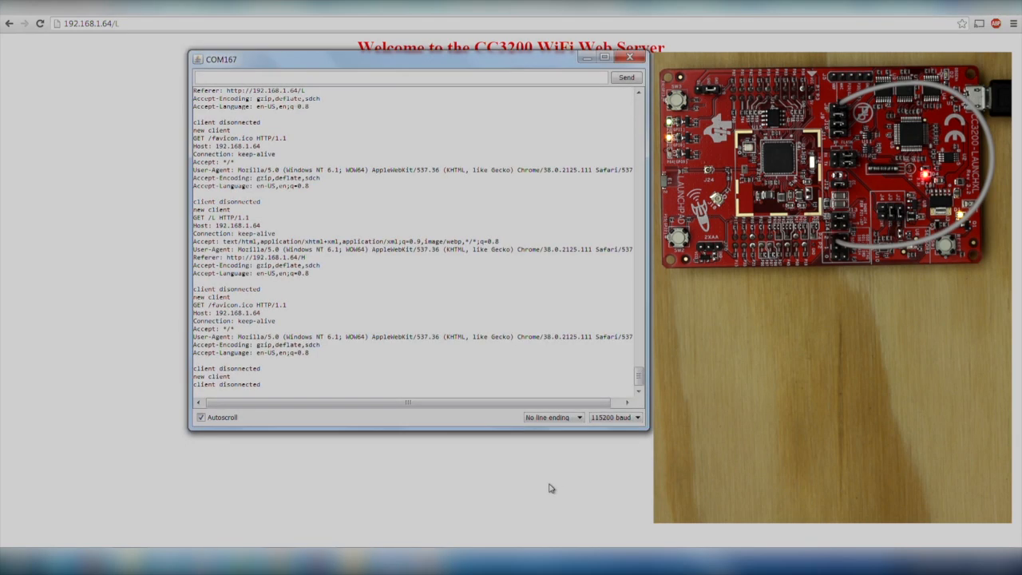
Step: Dismiss the serial log and toggle the red LED with the web page's HIGH/LOW buttons
click(629, 57)
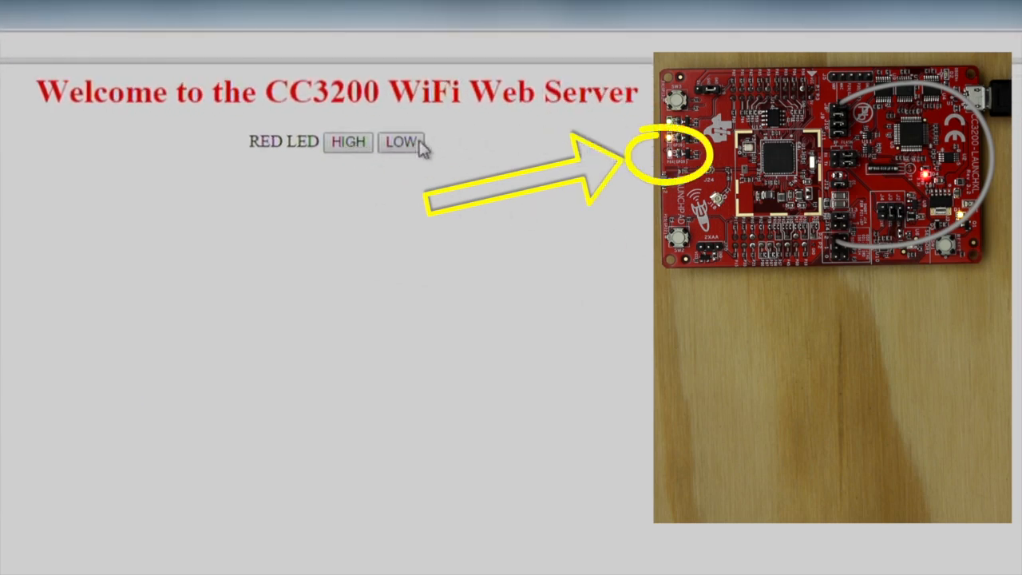
click(349, 142)
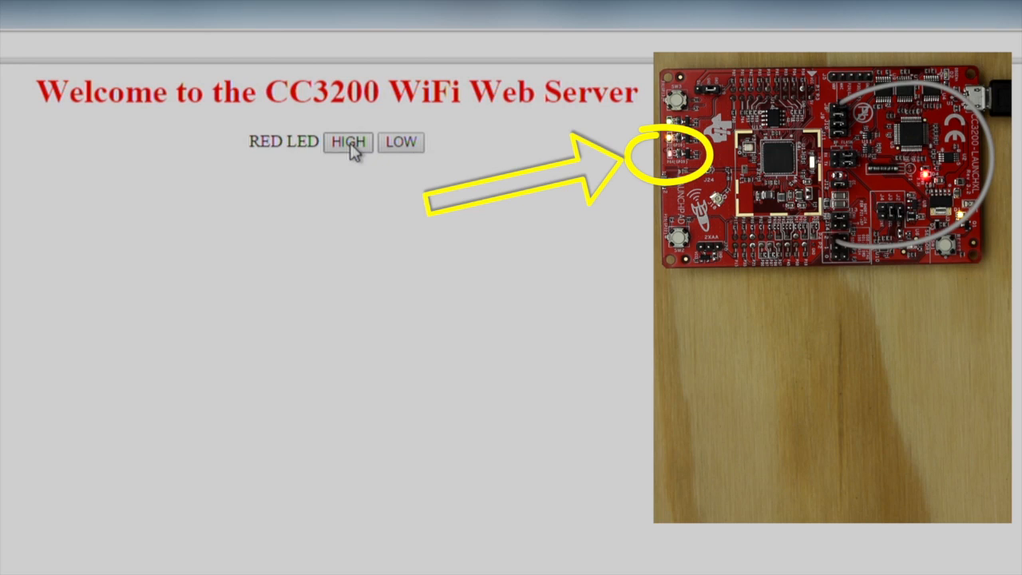